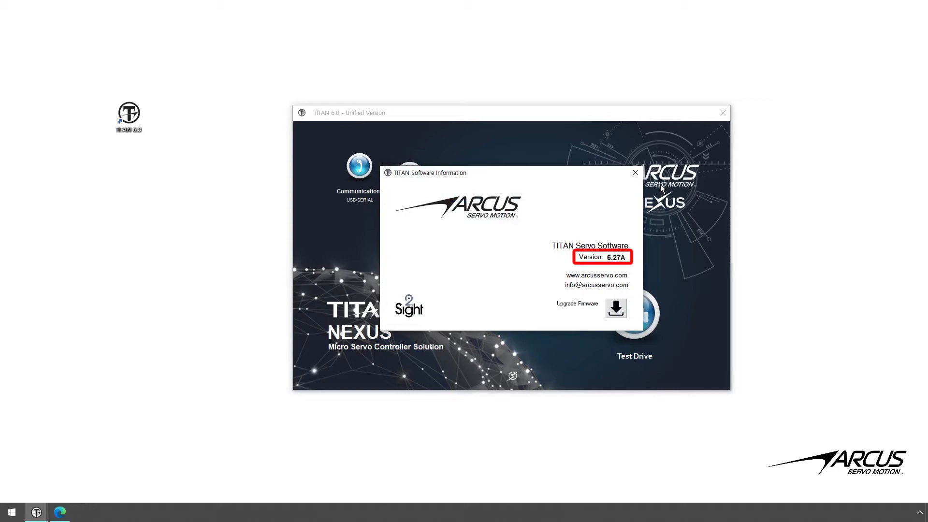
pyautogui.moveTo(658, 187)
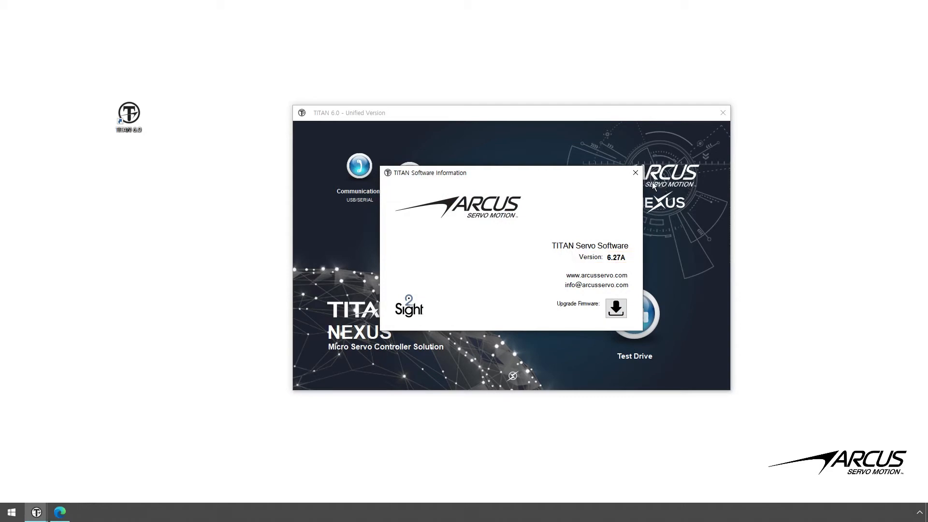
# Generate upgrade request code 98501245 and open the Arcus firmware upgrade request web form.
pyautogui.click(635, 172)
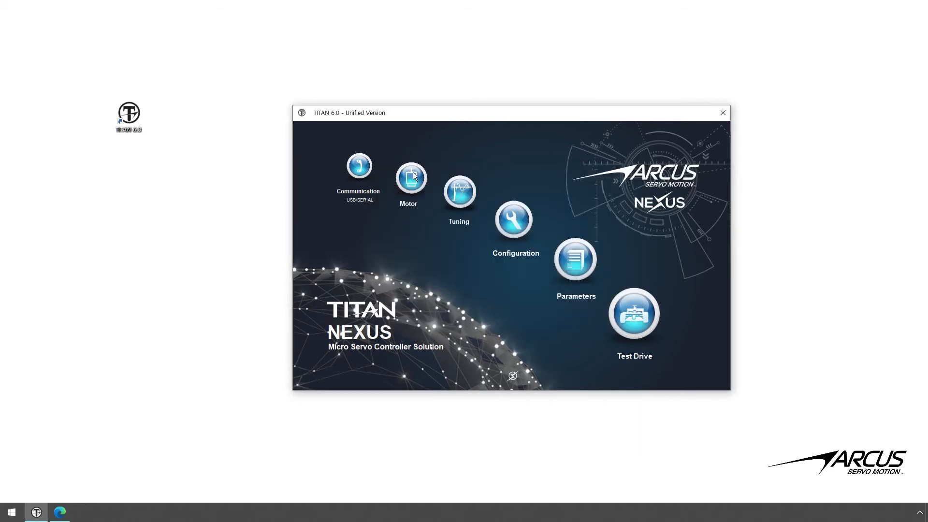
pyautogui.click(358, 169)
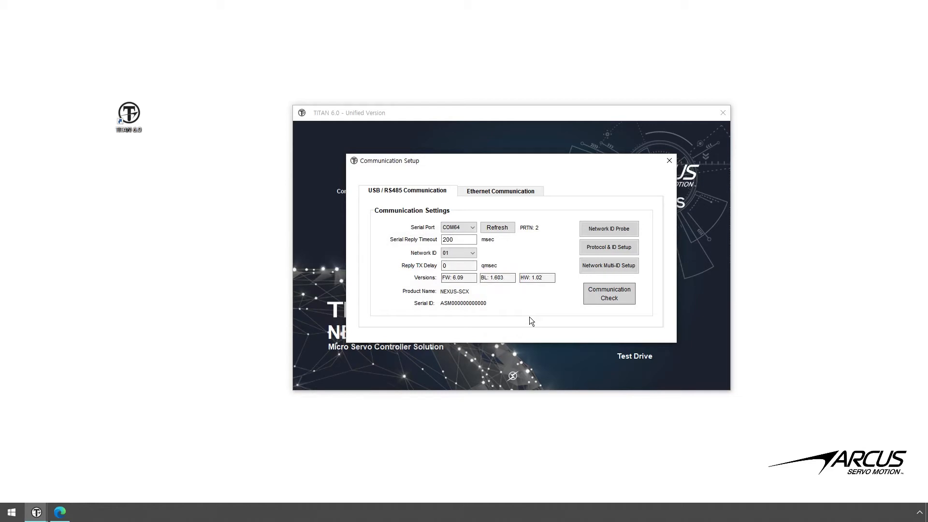
pyautogui.click(669, 160)
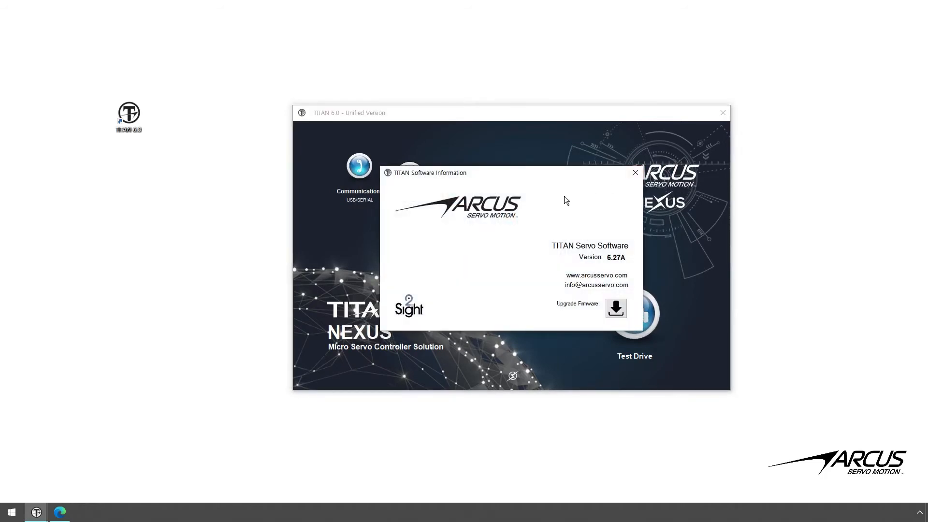
pyautogui.click(615, 308)
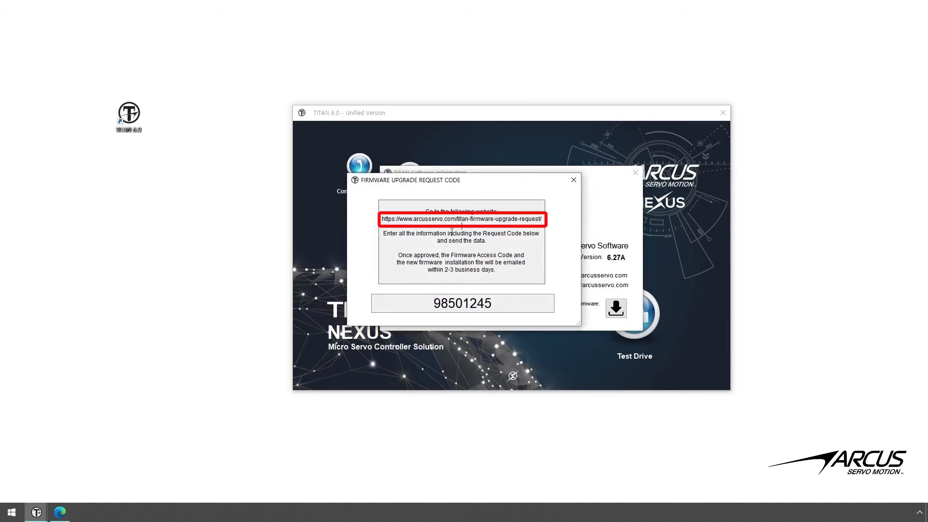
pyautogui.click(59, 511)
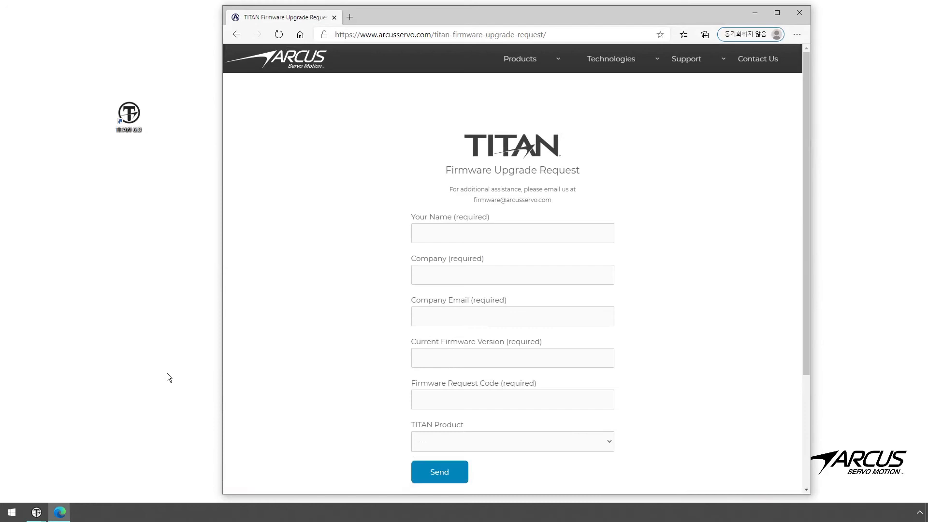
pyautogui.write('Joe Smith')
pyautogui.write('Compan')
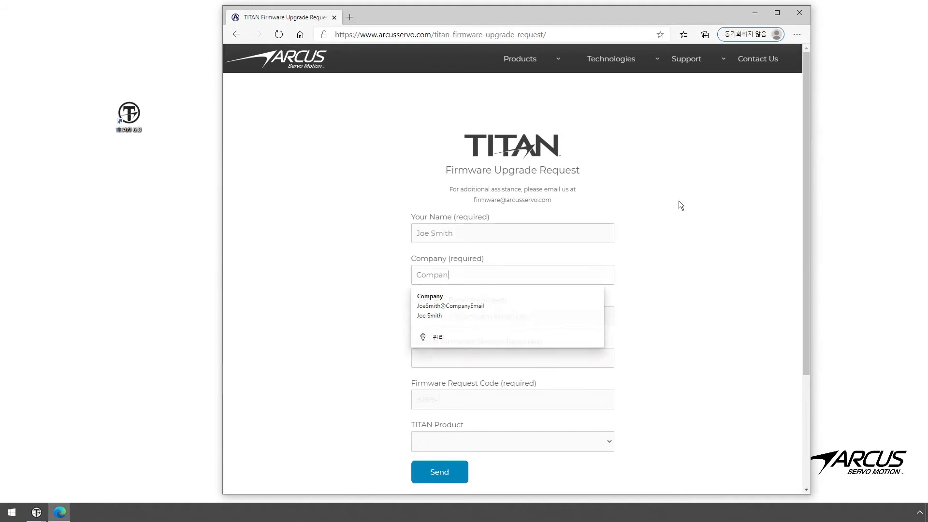
pyautogui.click(609, 442)
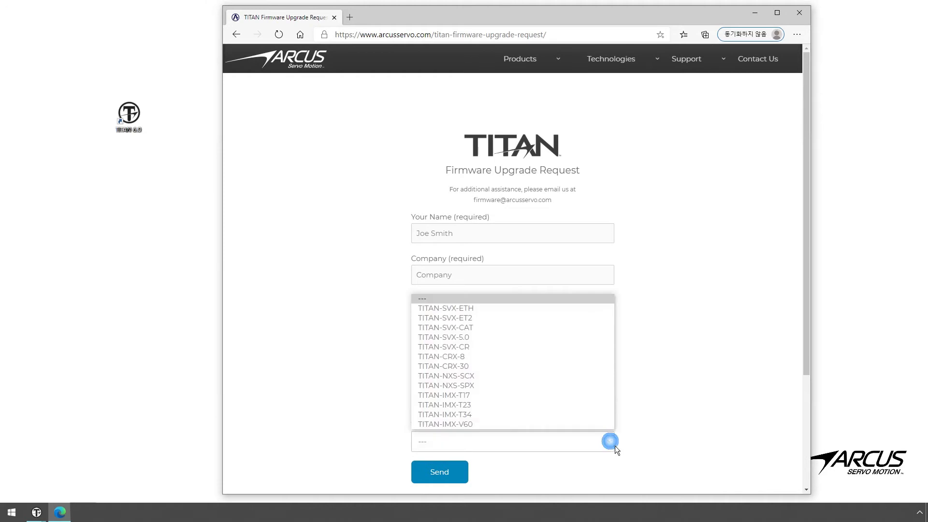
pyautogui.click(446, 376)
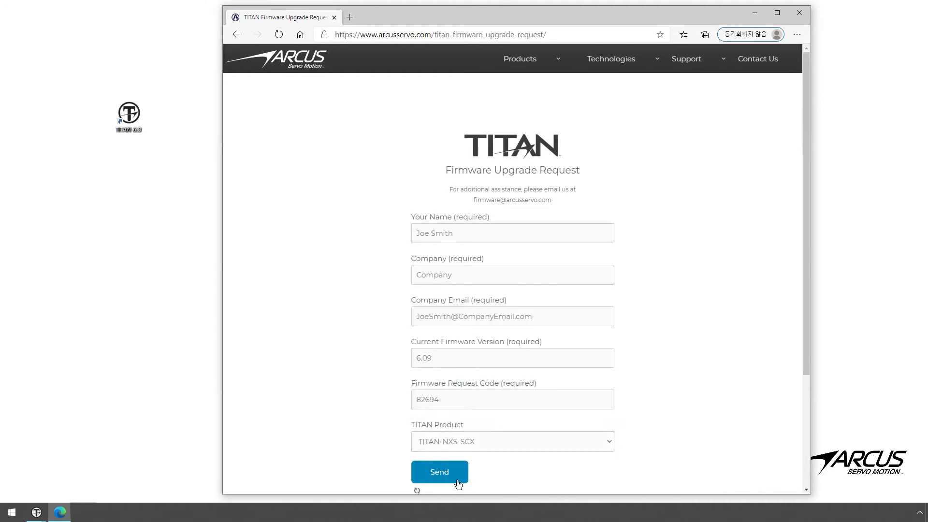
pyautogui.click(439, 471)
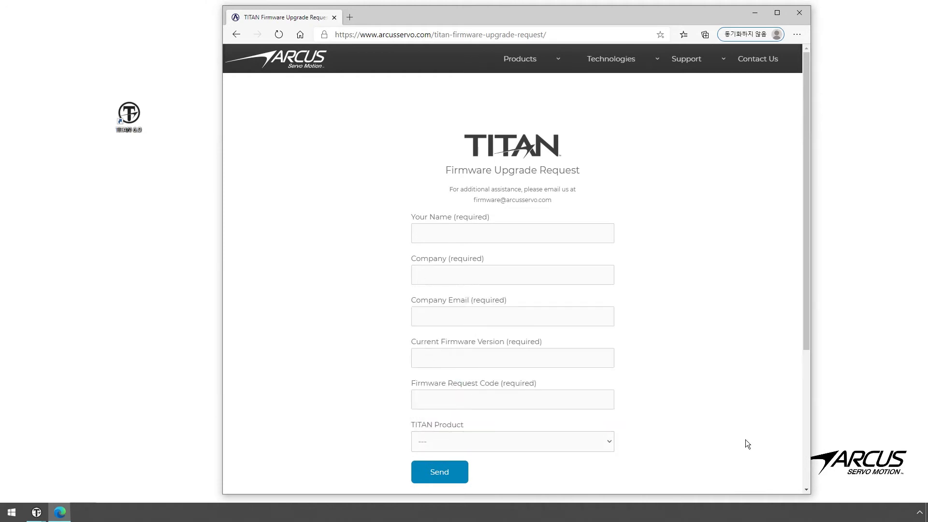
pyautogui.click(438, 471)
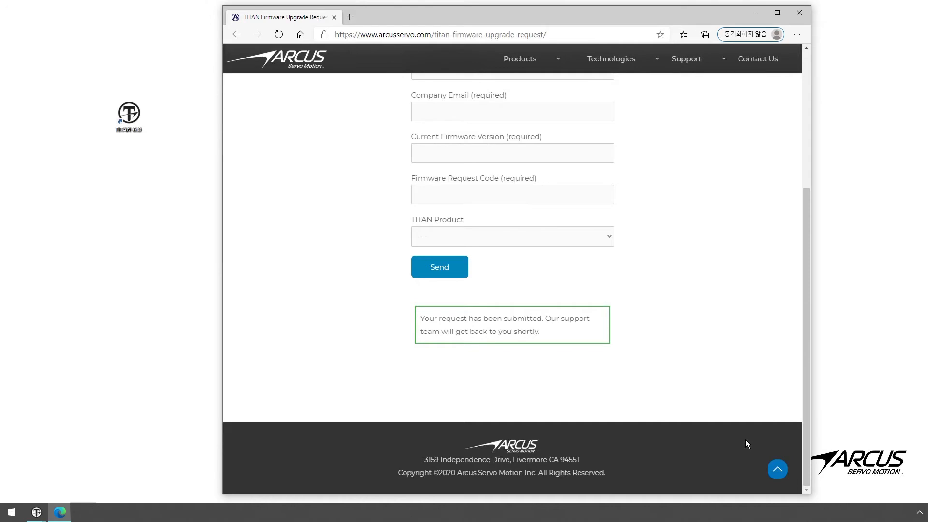
pyautogui.moveTo(764, 38)
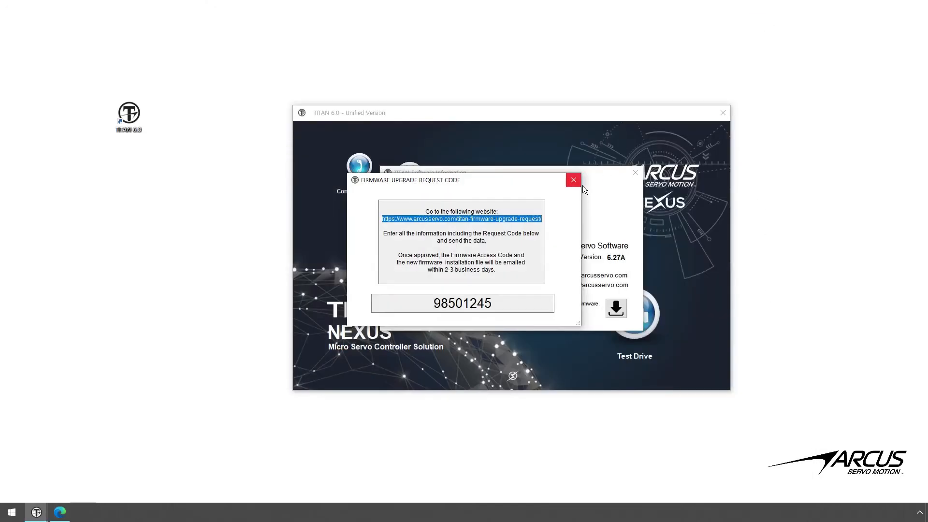
# Launch the TITAN Firmware Upgrade Software by accepting the download warning and confirming the password.
pyautogui.click(572, 180)
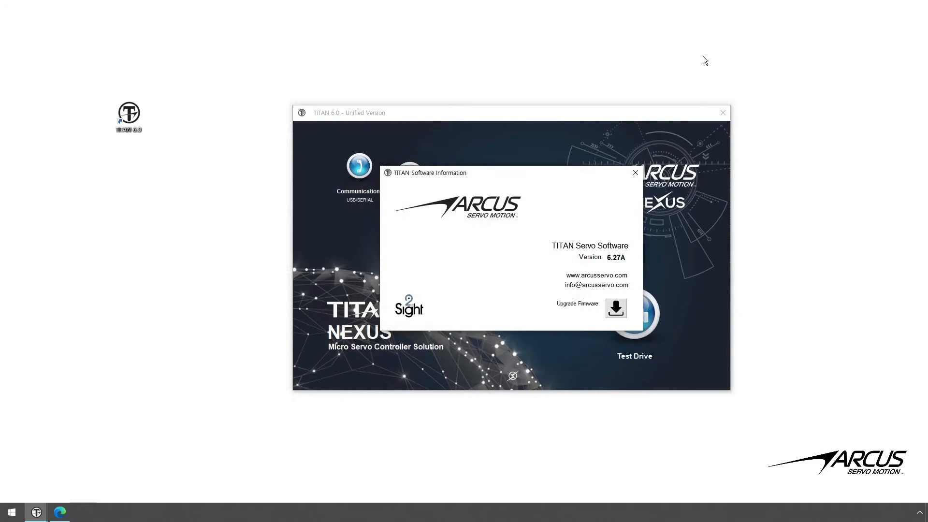
pyautogui.click(615, 308)
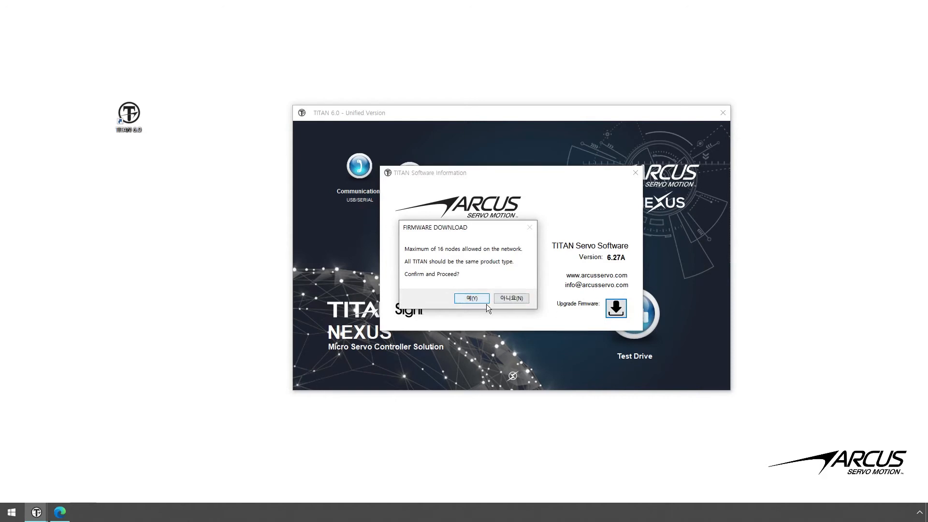
pyautogui.click(471, 297)
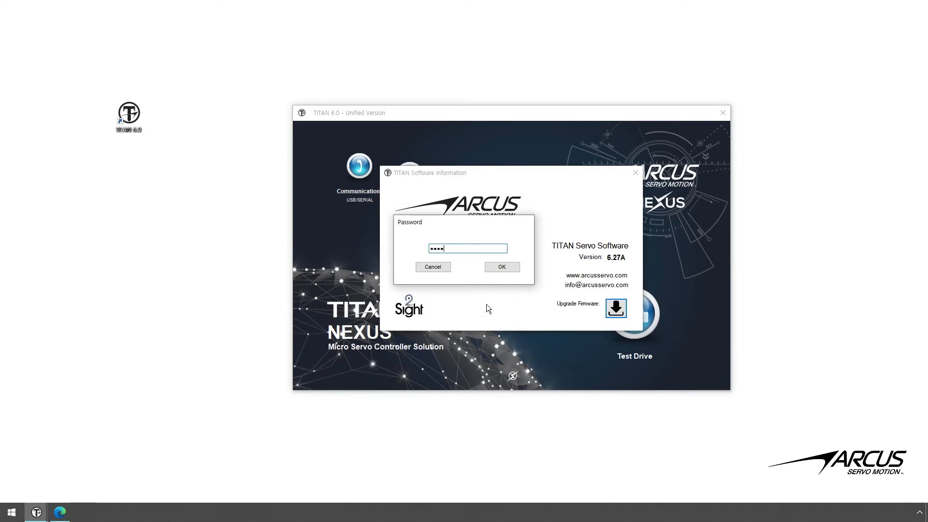
pyautogui.click(500, 266)
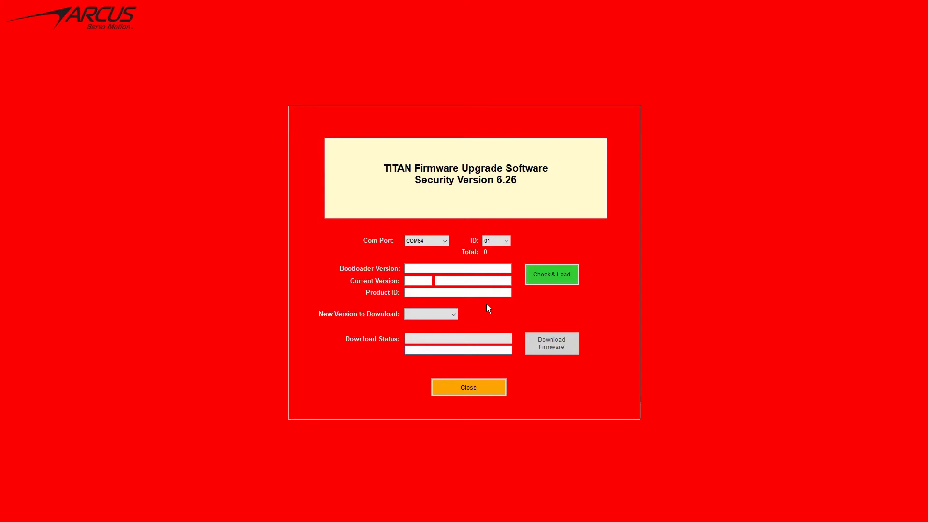
pyautogui.moveTo(542, 290)
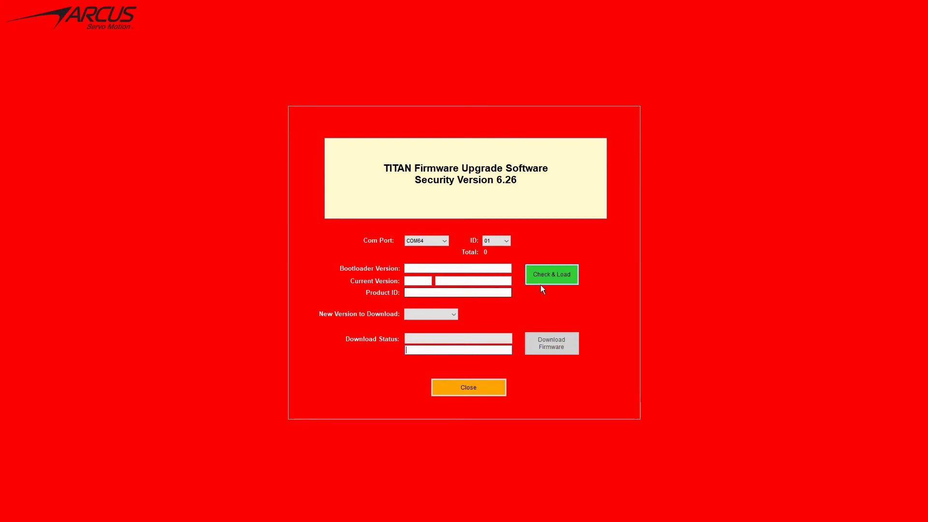
# Read the NEXUS-SCX controller (bootloader 1.603, firmware 6.09) and list available versions.
pyautogui.click(550, 274)
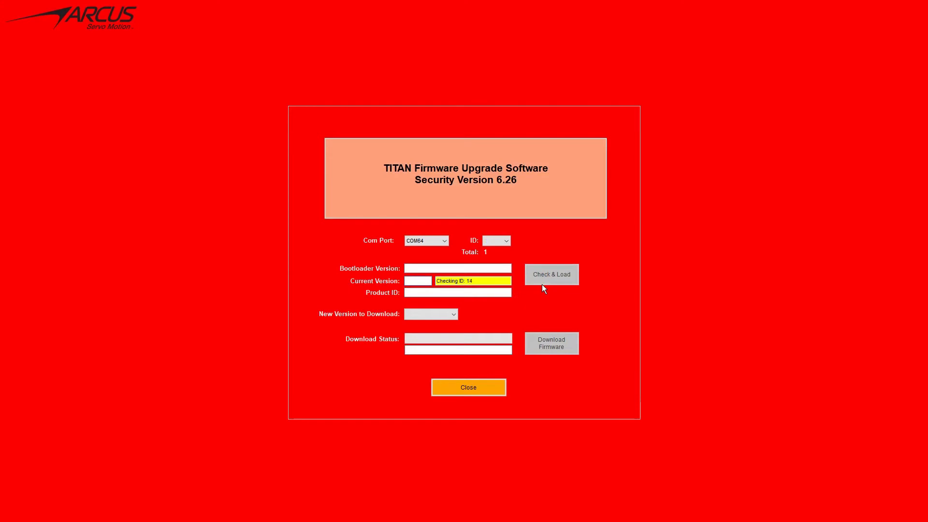
pyautogui.click(550, 274)
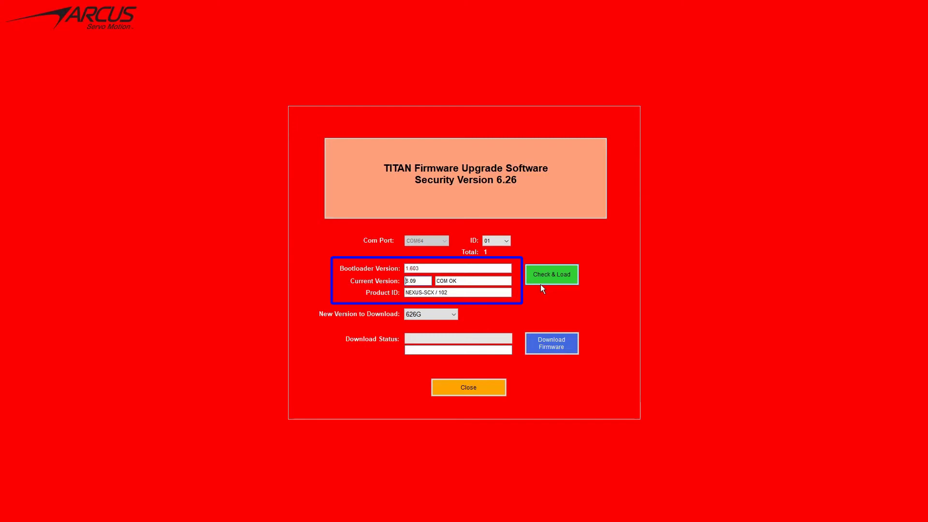
pyautogui.click(453, 314)
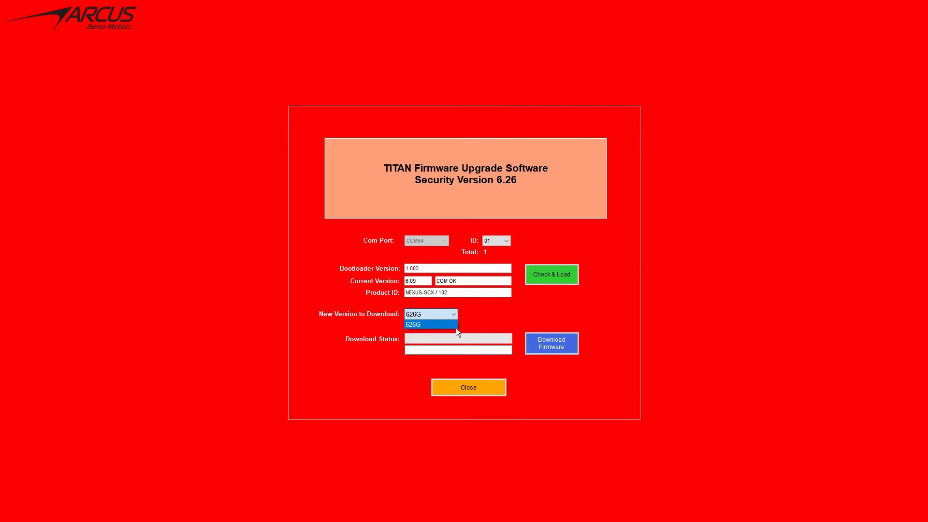
# Choose 626G from the New Version to Download list.
pyautogui.click(428, 324)
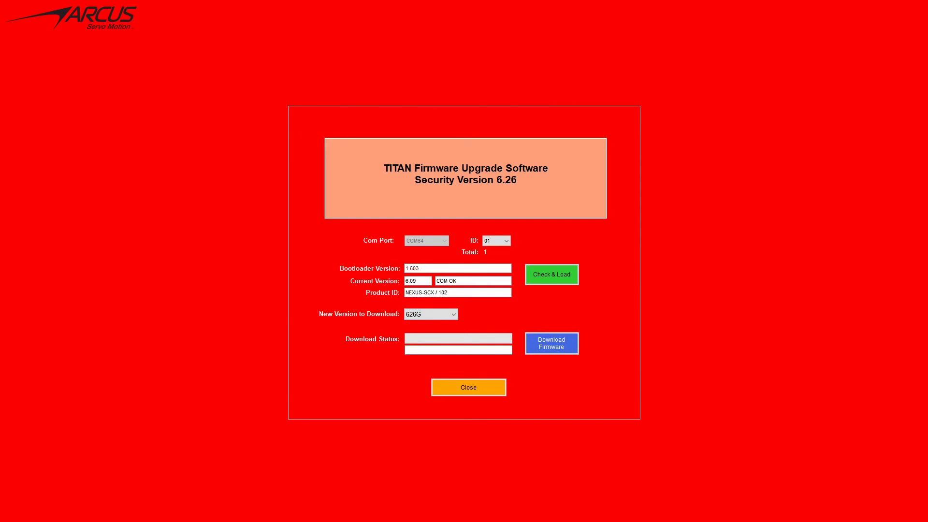
pyautogui.moveTo(104, 451)
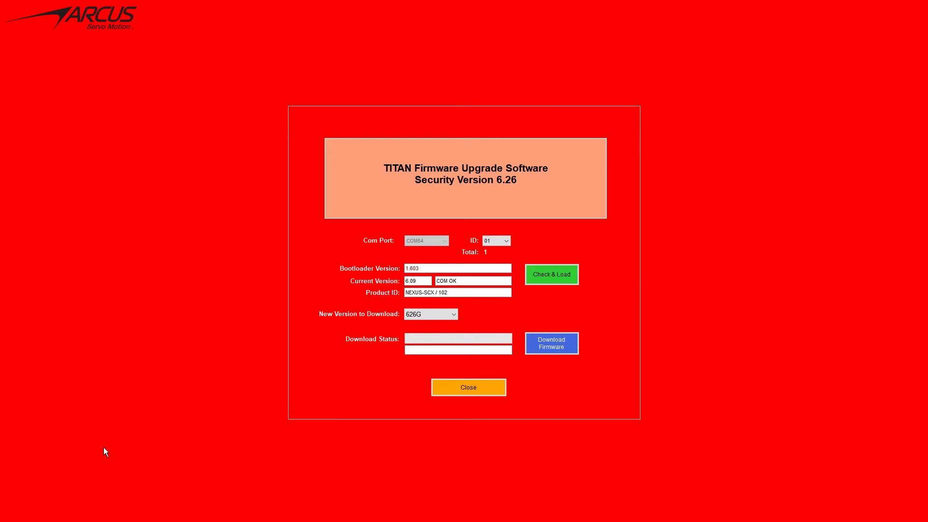
pyautogui.moveTo(181, 440)
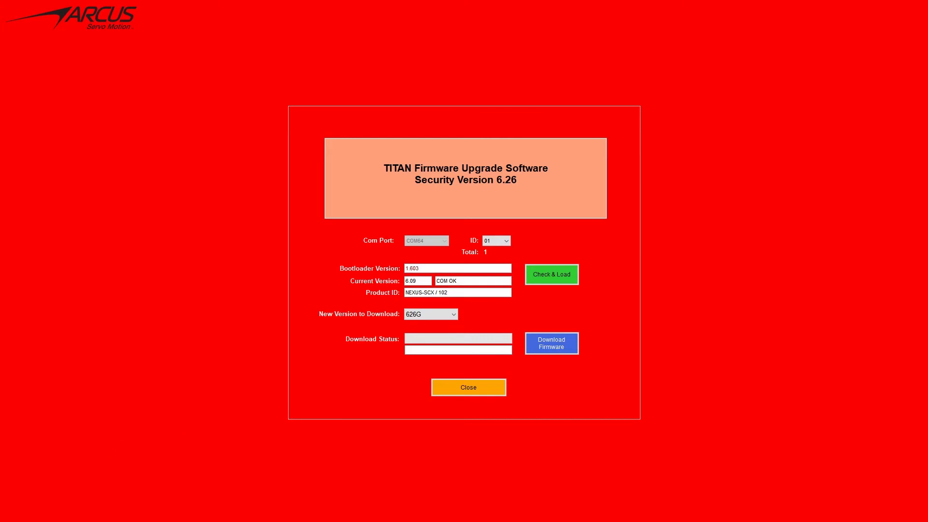
pyautogui.click(550, 343)
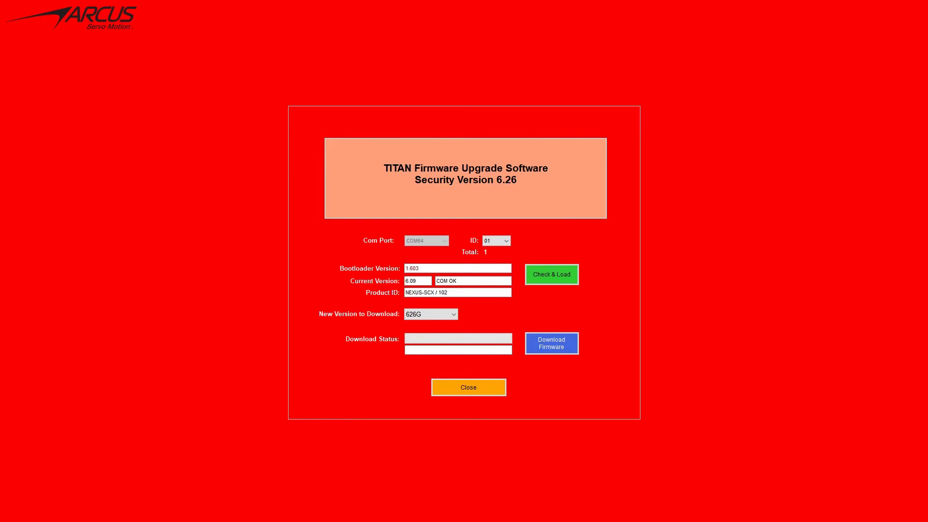
pyautogui.moveTo(583, 393)
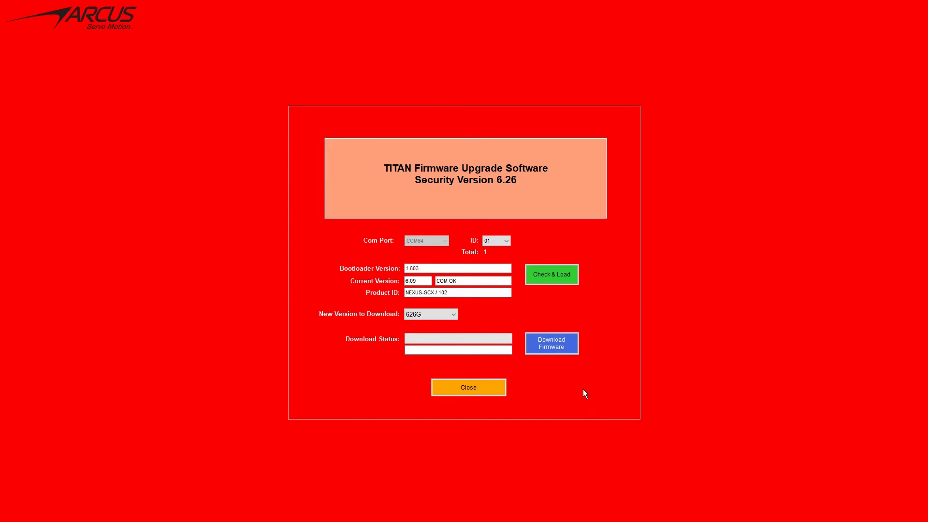
pyautogui.moveTo(574, 356)
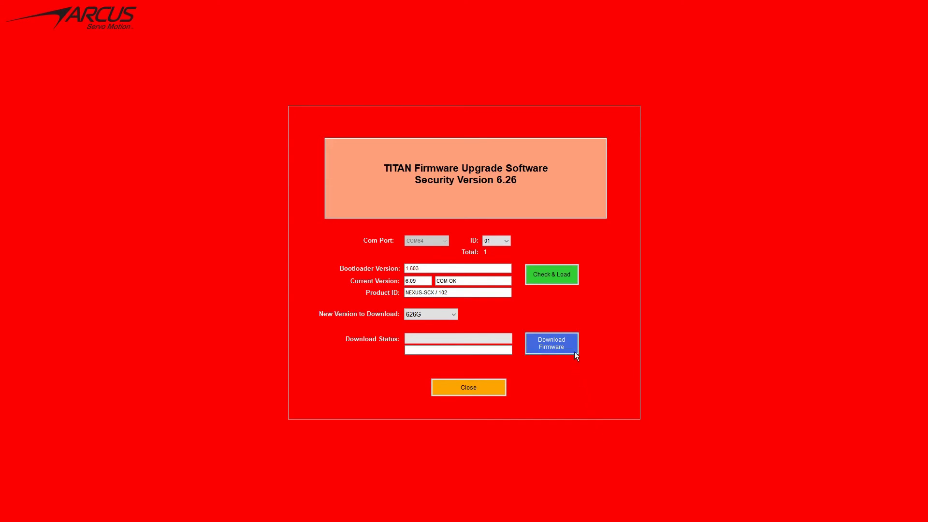
# Download firmware 626G to the NEXUS-SCX, confirm, and close the upgrader when done.
pyautogui.click(551, 343)
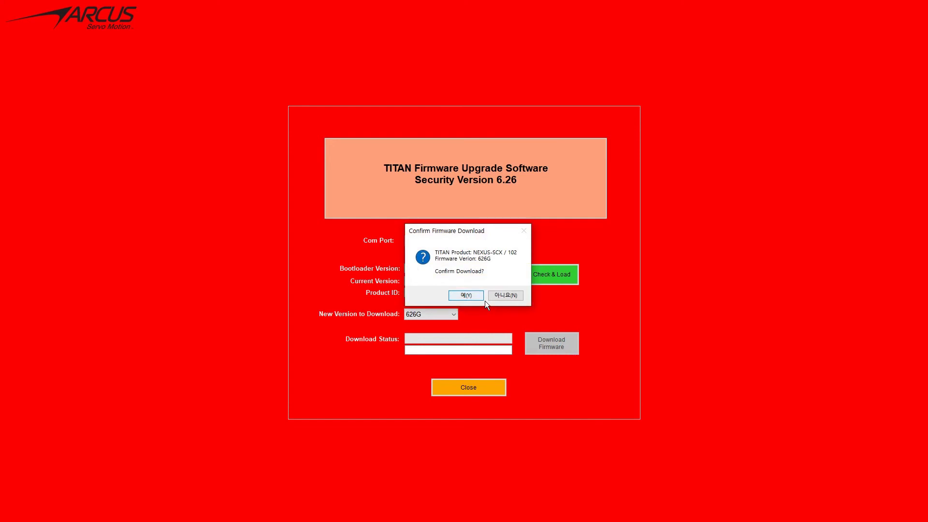
pyautogui.click(465, 295)
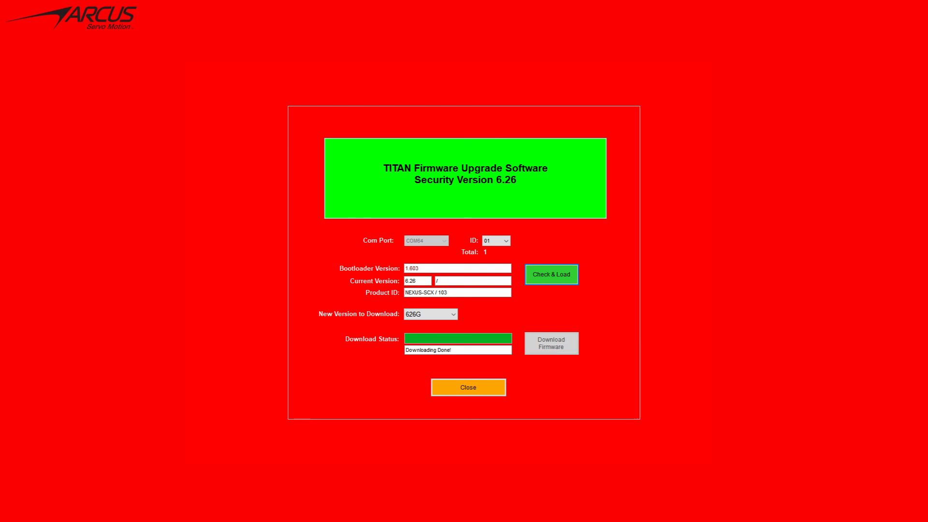
pyautogui.click(467, 387)
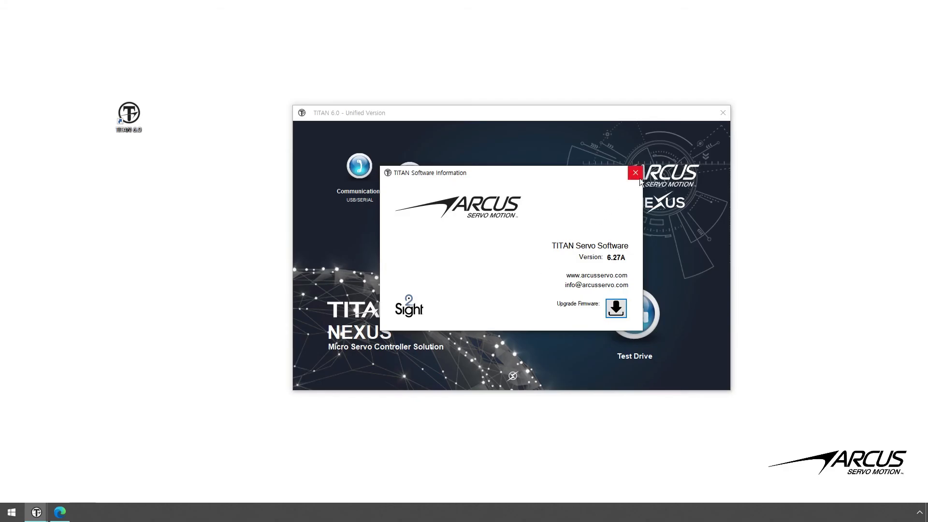
# Run the Communication Check to confirm FW 6.26, then close Communication Setup.
pyautogui.click(634, 172)
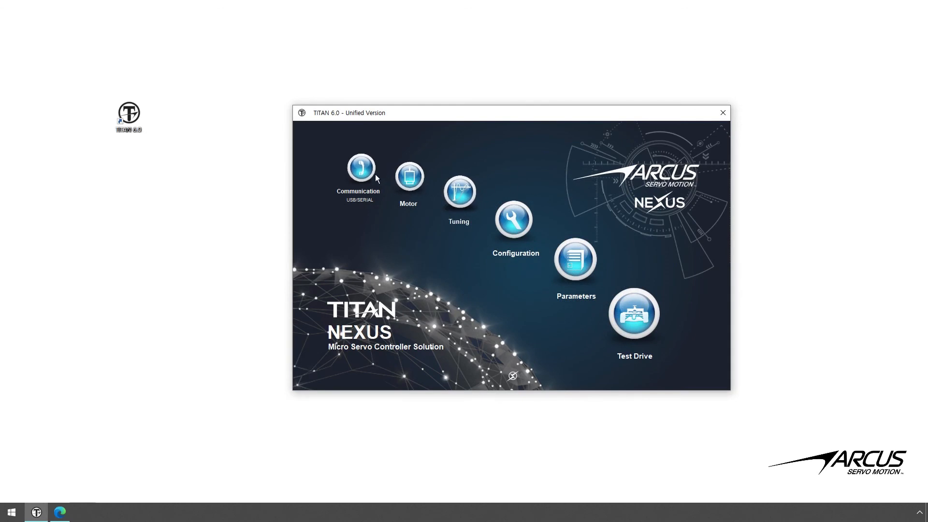
pyautogui.click(360, 166)
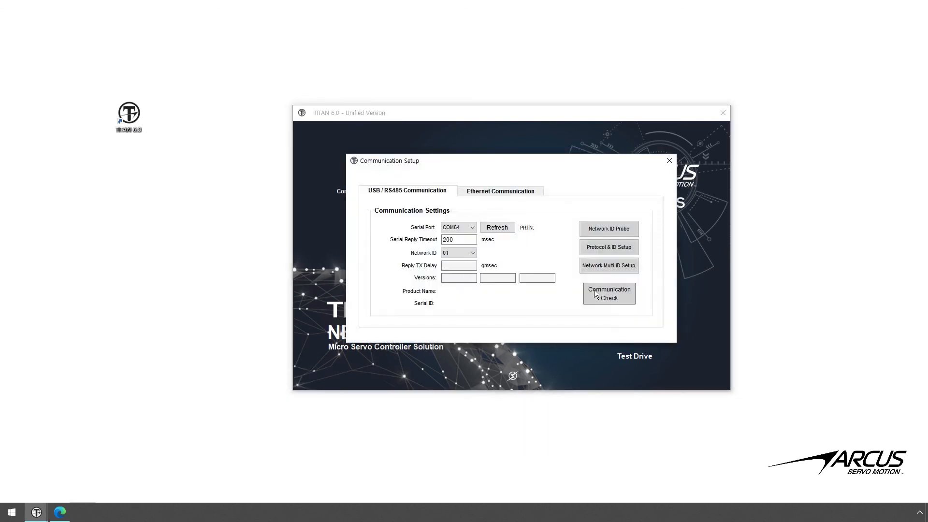
pyautogui.click(609, 293)
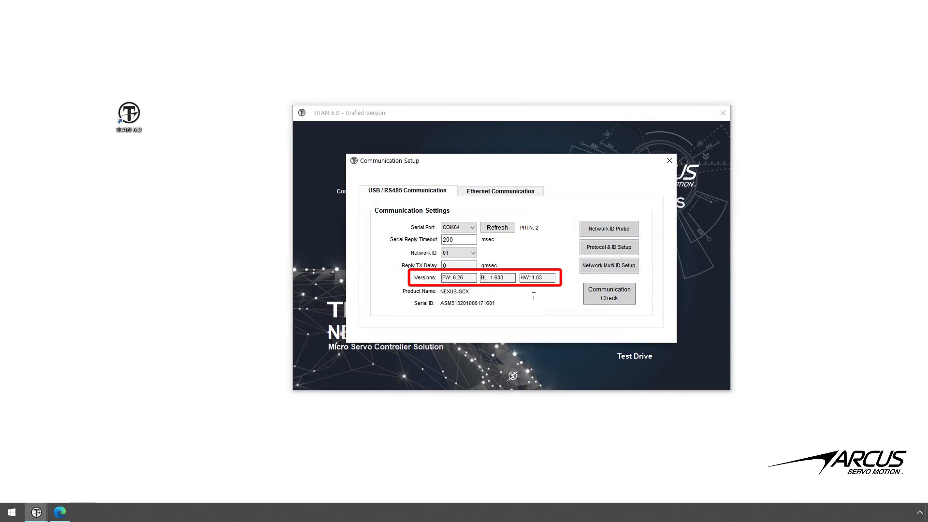
pyautogui.moveTo(659, 181)
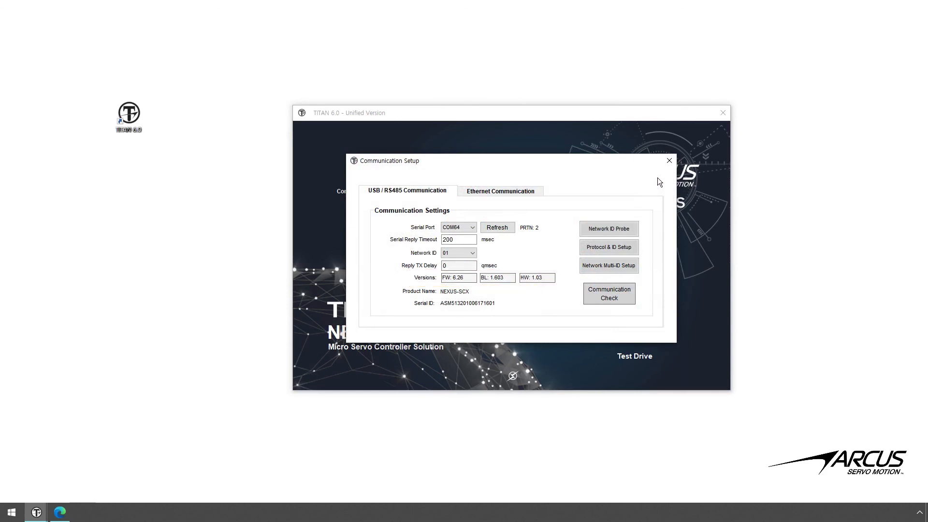
pyautogui.click(668, 161)
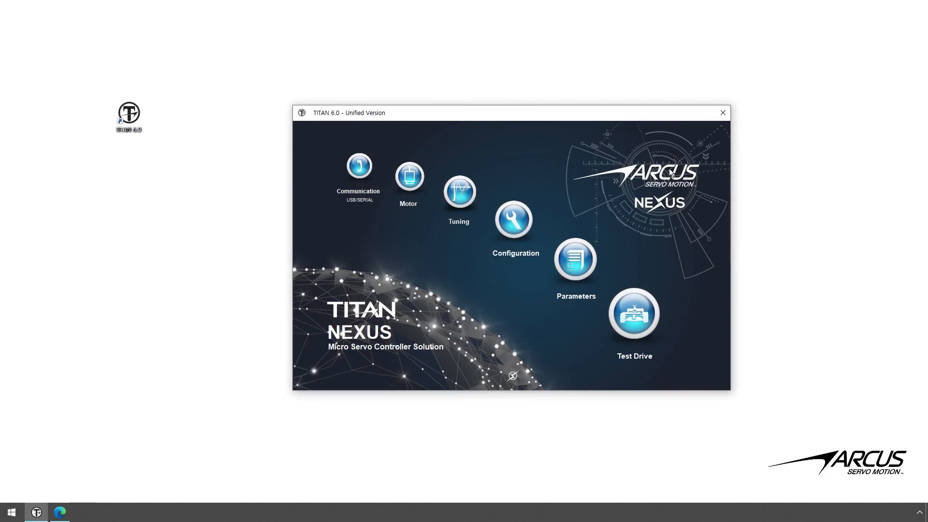